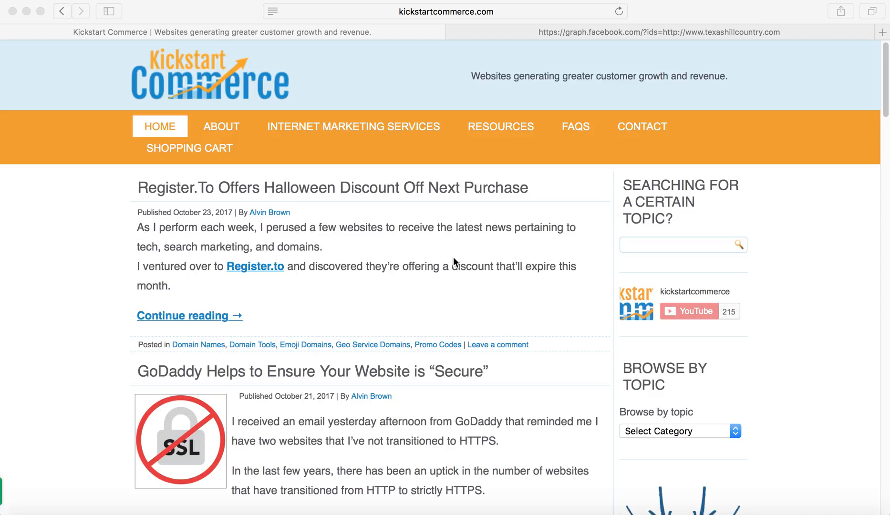
{"action": "mouse_move", "coordinate": [544, 157]}
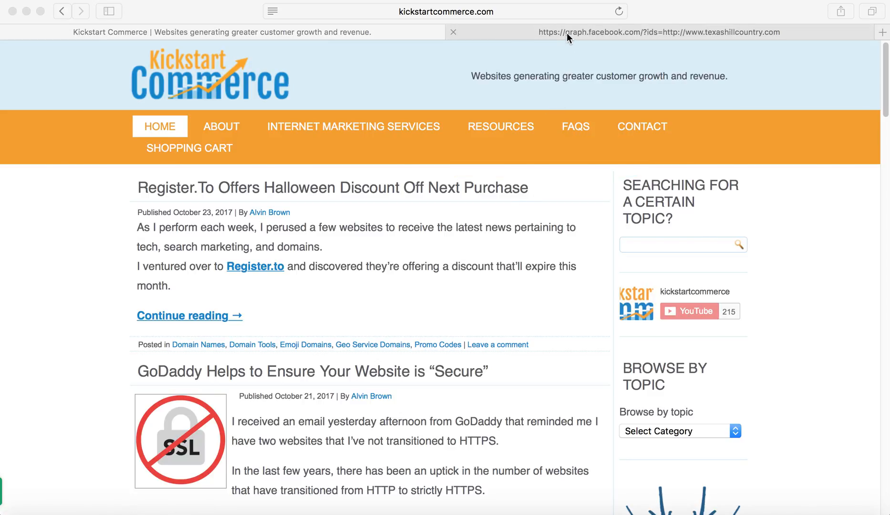
Step: View the Graph API JSON for texashillcountry.com showing 15240 shares and 0 comments
{"action": "left_click", "coordinate": [659, 31]}
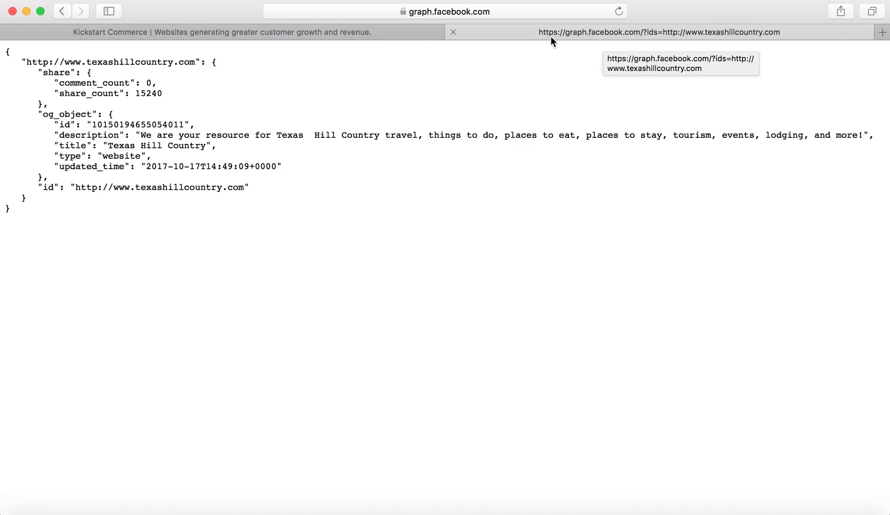
{"action": "mouse_move", "coordinate": [577, 40]}
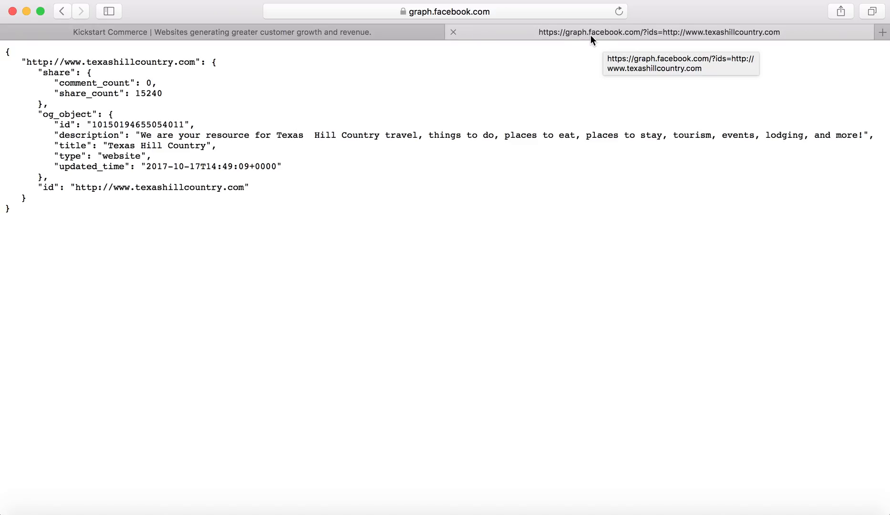
{"action": "mouse_move", "coordinate": [643, 41]}
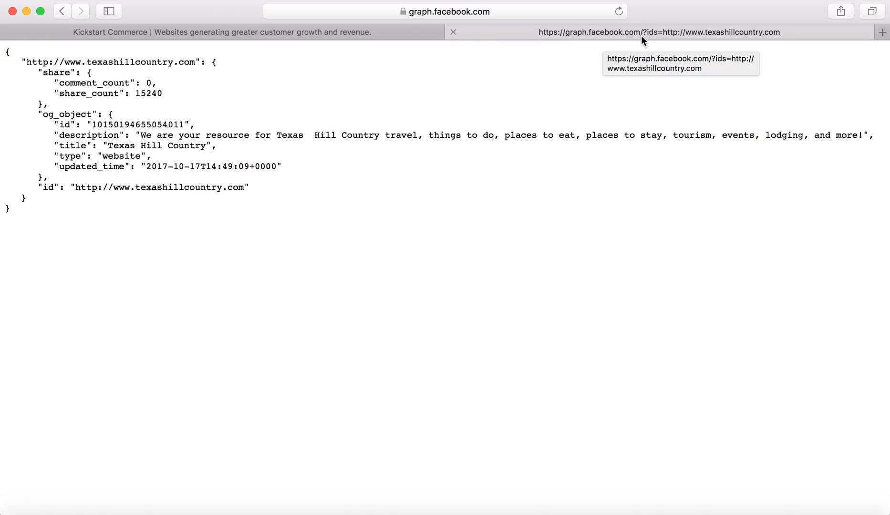
{"action": "mouse_move", "coordinate": [653, 40]}
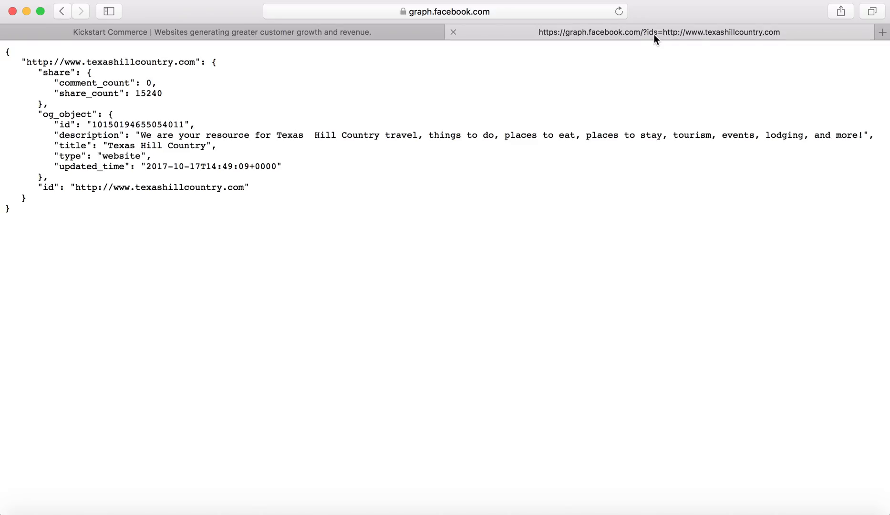
{"action": "mouse_move", "coordinate": [664, 41]}
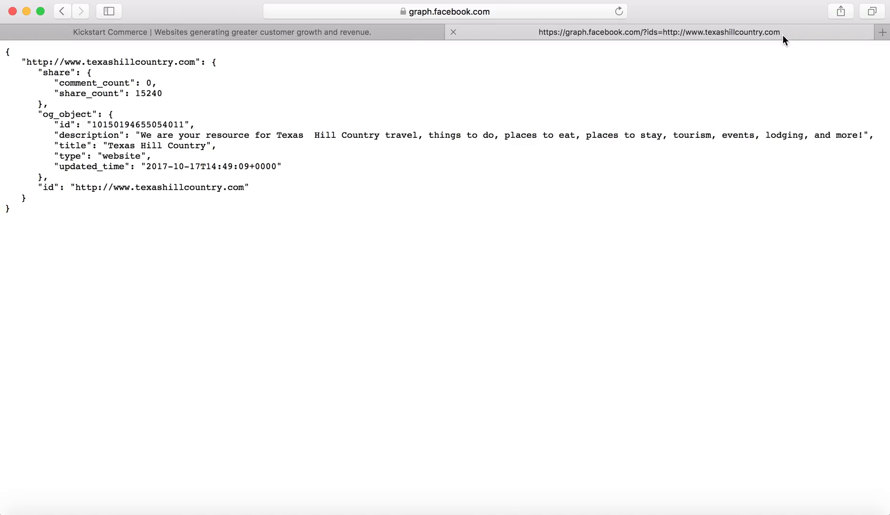
{"action": "mouse_move", "coordinate": [732, 43]}
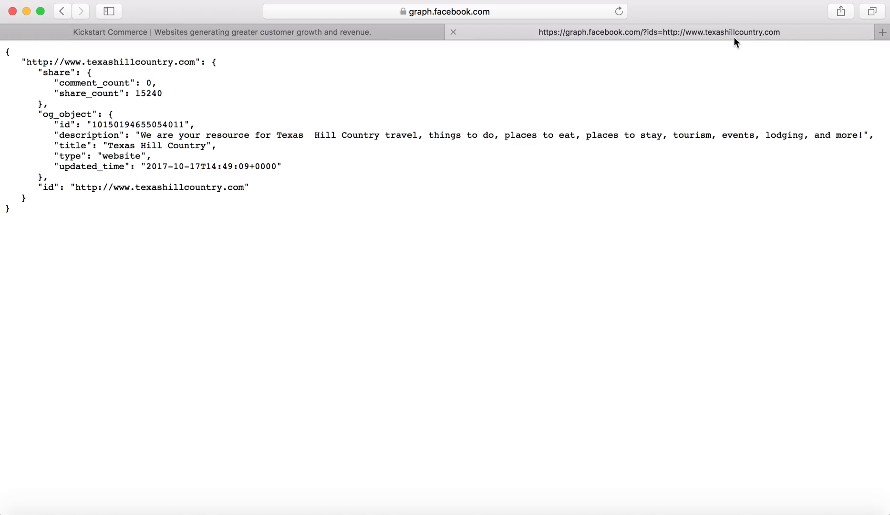
{"action": "mouse_move", "coordinate": [660, 35]}
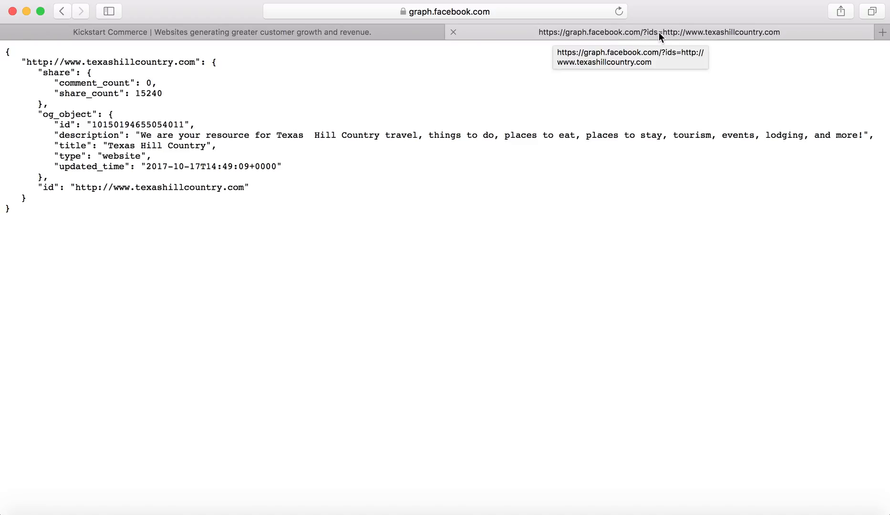
{"action": "mouse_move", "coordinate": [557, 12]}
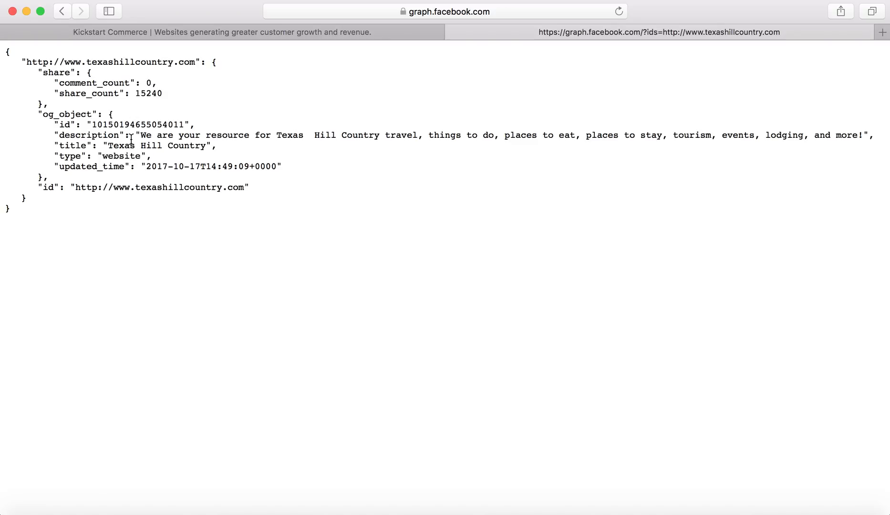
{"action": "mouse_move", "coordinate": [112, 107]}
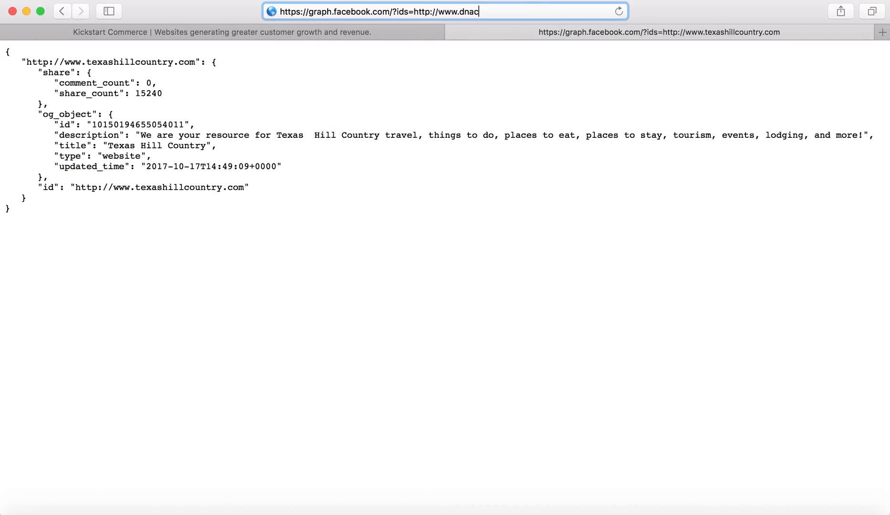
Step: Query dnacademy.com and load its JSON response showing 167 shares
{"action": "type", "text": "ademy.c"}
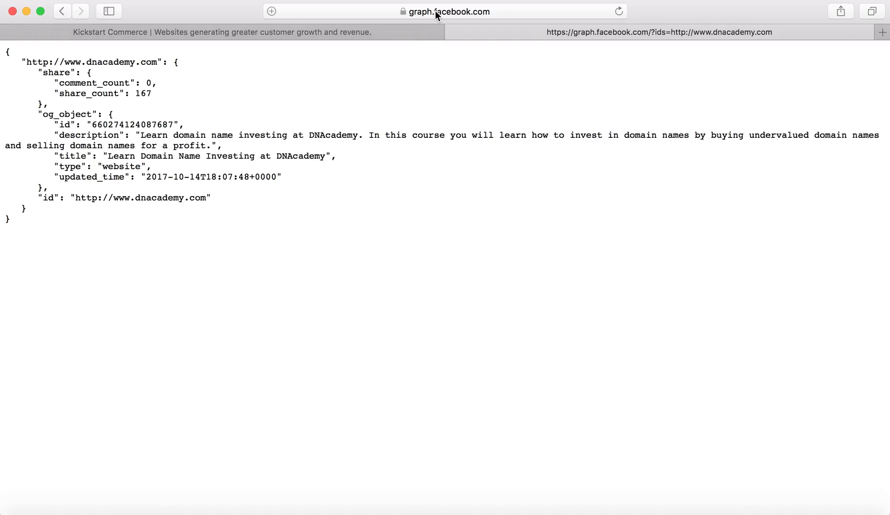
Step: Replace dnacademy with dsad in the query and load dsad.com's response showing 80 shares
{"action": "left_click", "coordinate": [444, 11]}
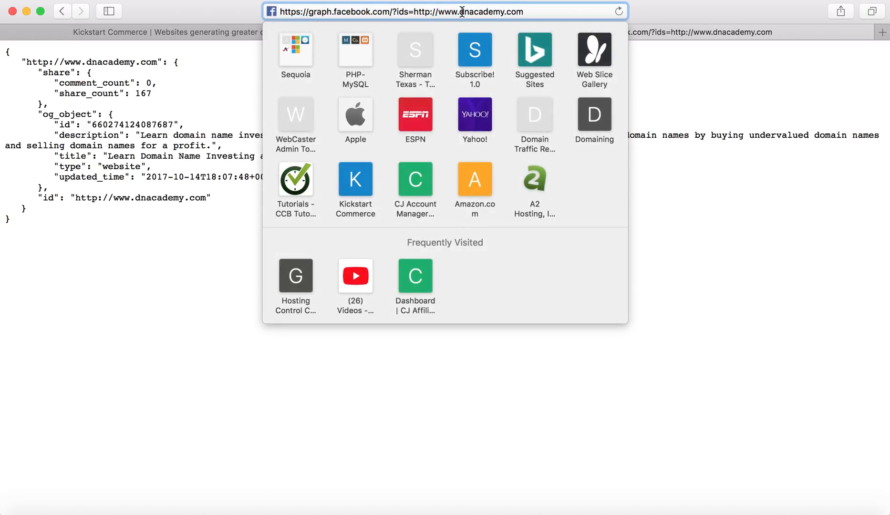
{"action": "double_click", "coordinate": [483, 12]}
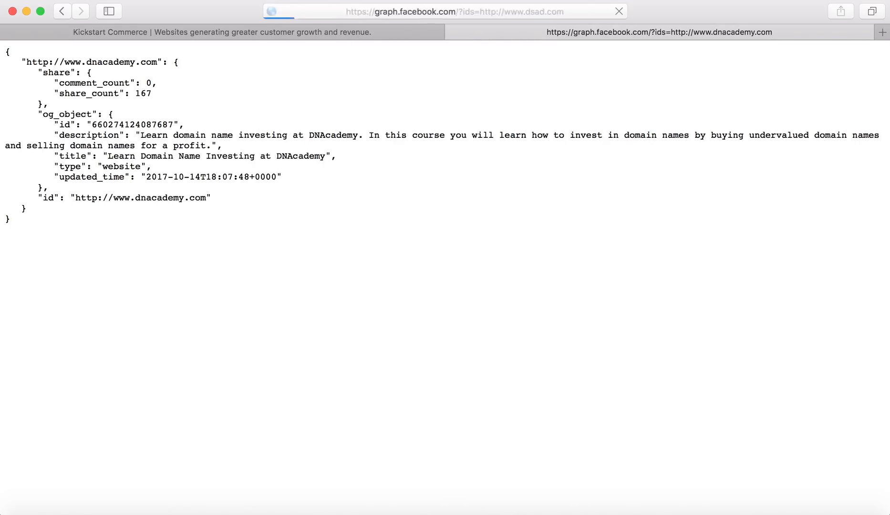
{"action": "left_click", "coordinate": [660, 31]}
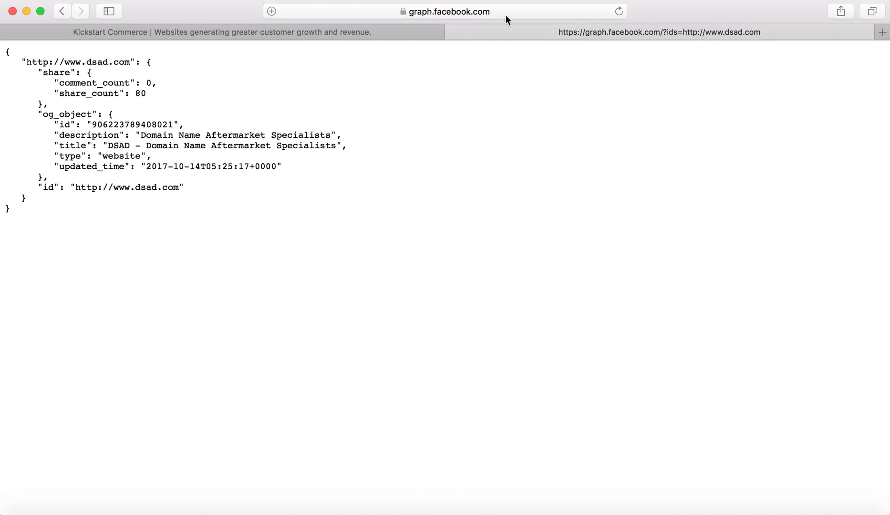
{"action": "mouse_move", "coordinate": [736, 43]}
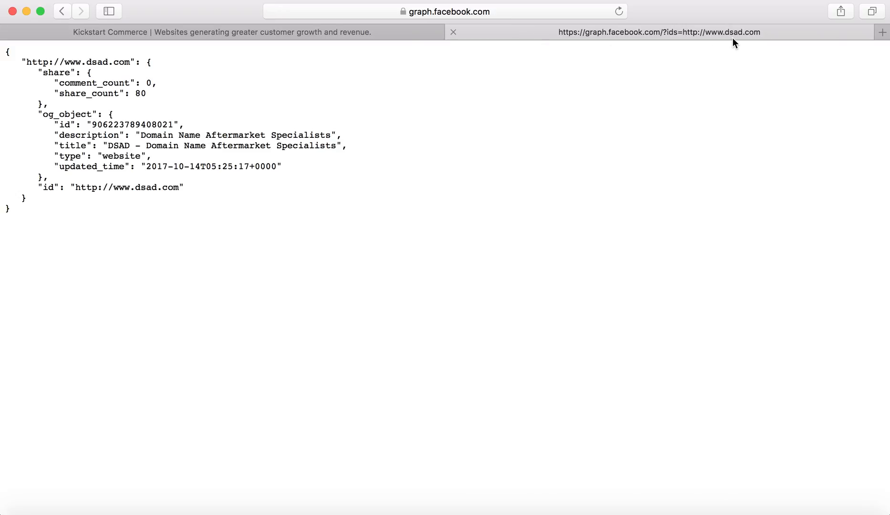
{"action": "mouse_move", "coordinate": [395, 120]}
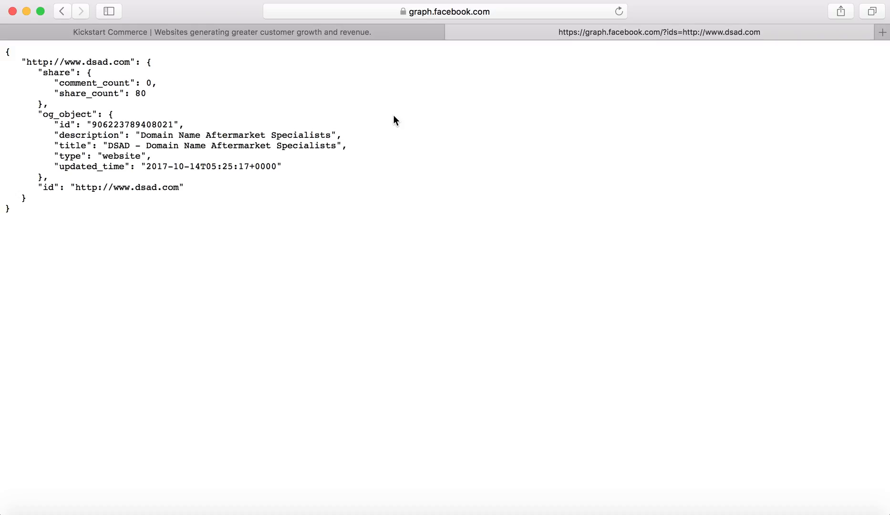
{"action": "mouse_move", "coordinate": [462, 96]}
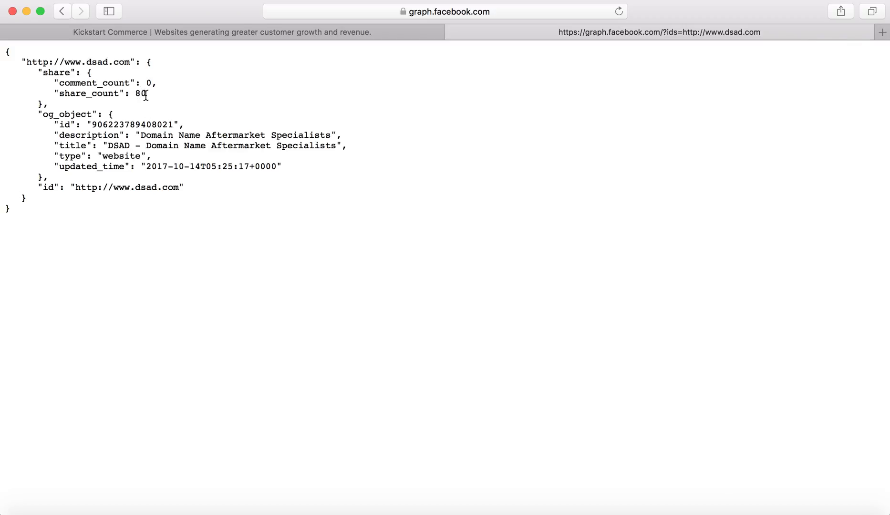
{"action": "mouse_move", "coordinate": [375, 152]}
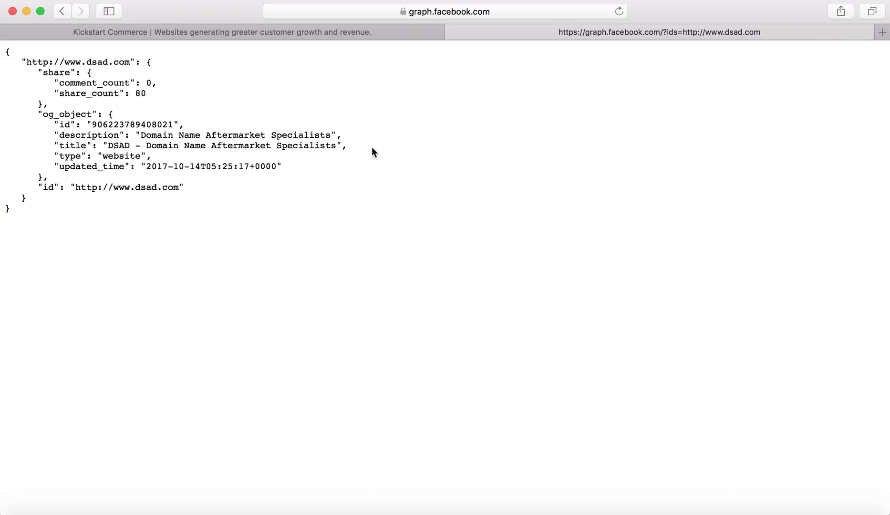